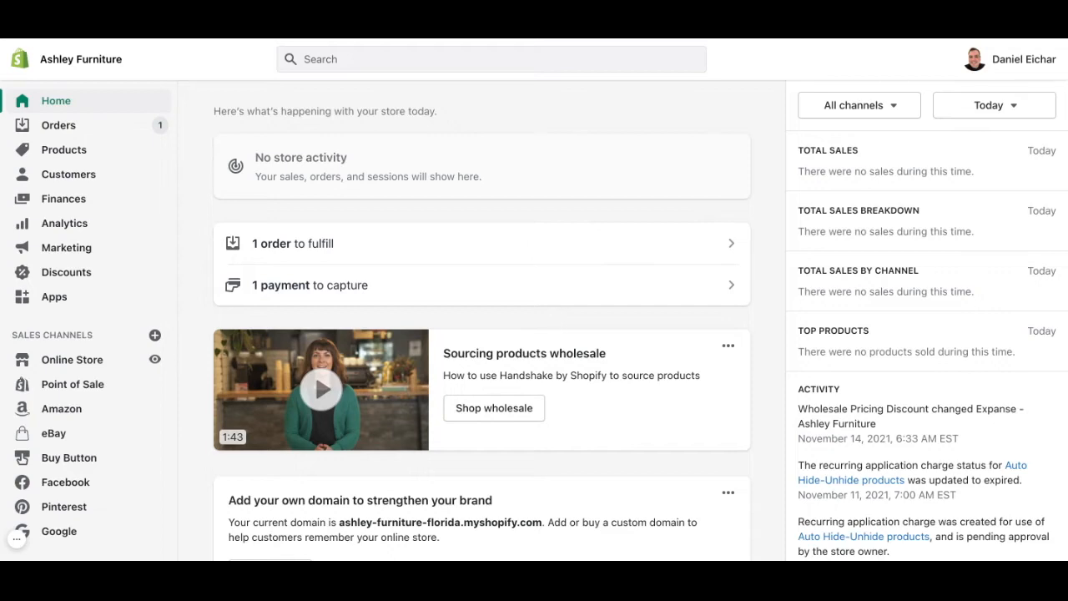
# Go to the store Settings from the Shopify admin home sidebar
pyautogui.scroll(-3)
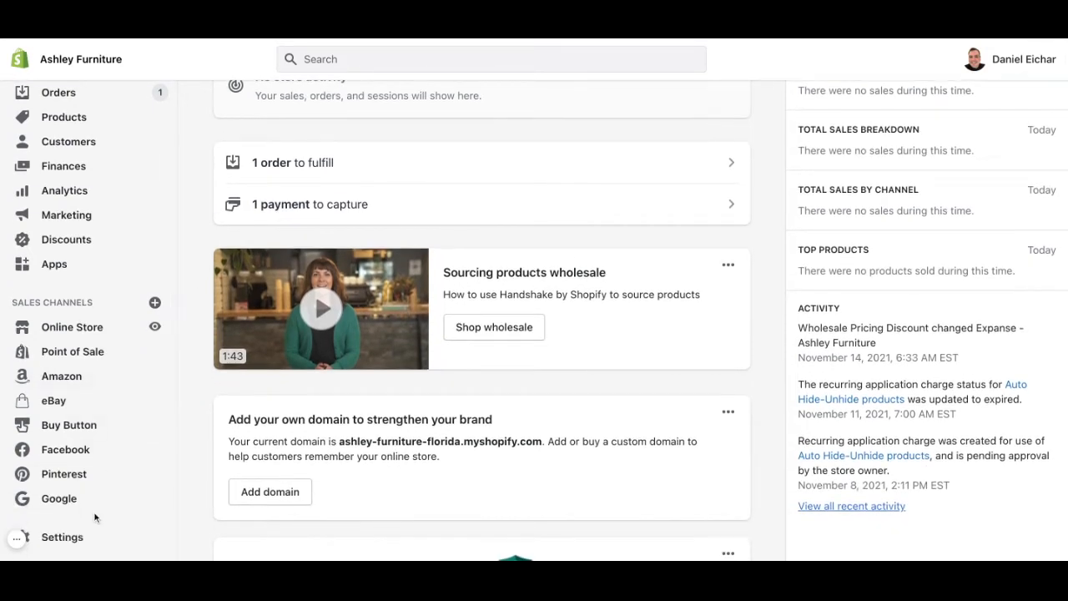
pyautogui.click(62, 538)
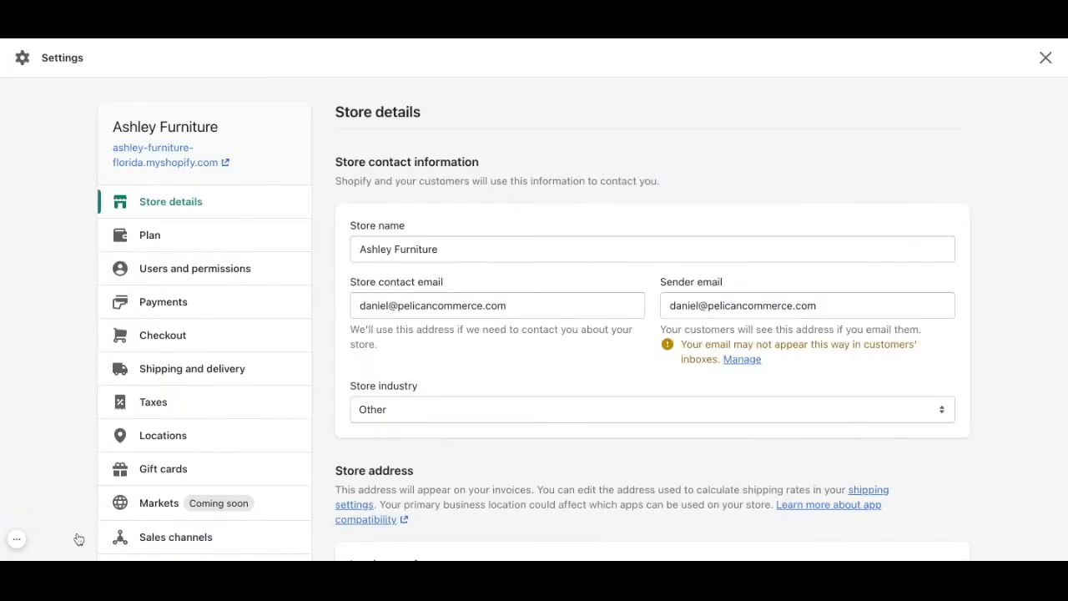
pyautogui.moveTo(162, 341)
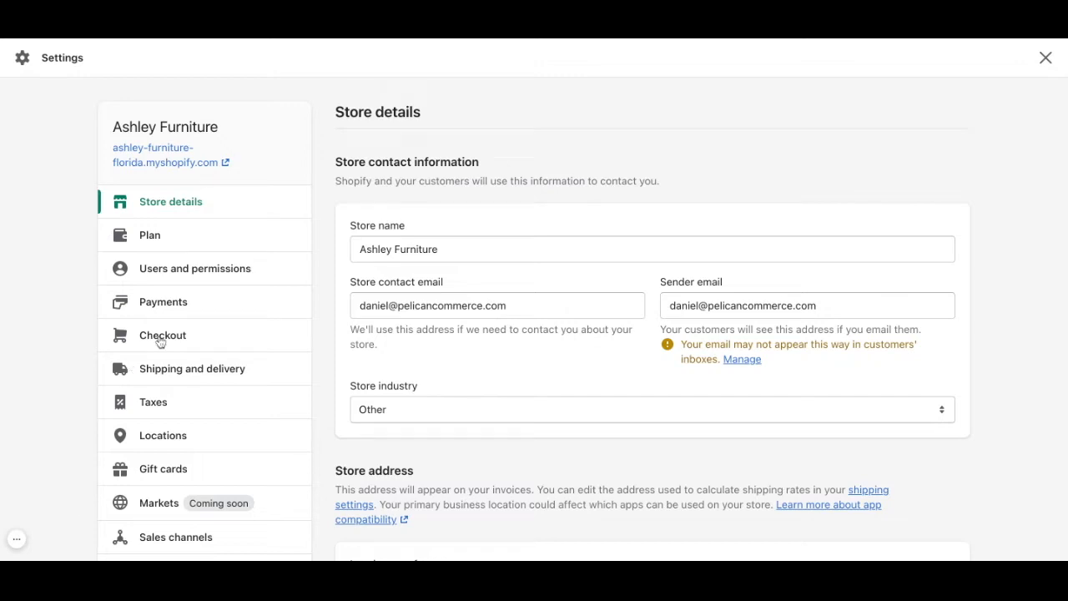
# Go to Shipping and delivery and scroll to the Domestic zone in the general profile
pyautogui.click(192, 369)
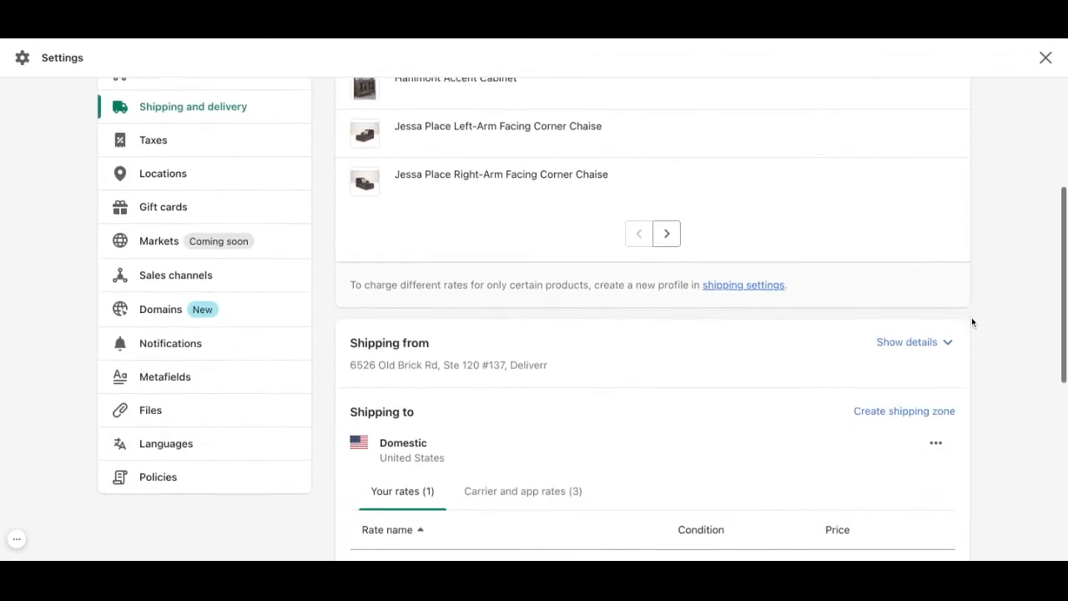
pyautogui.scroll(-3)
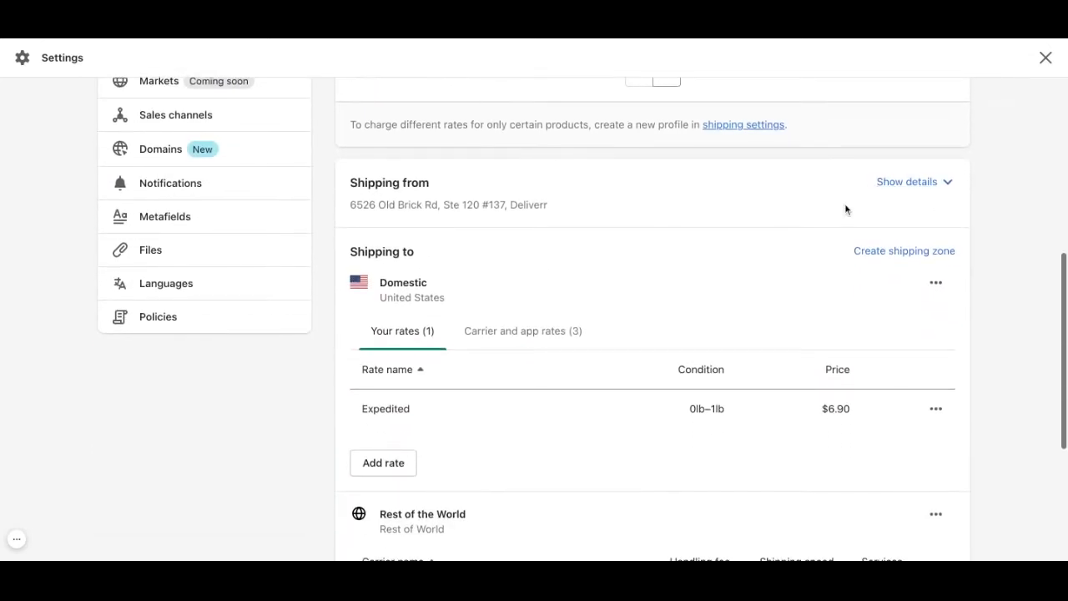
pyautogui.moveTo(526, 200)
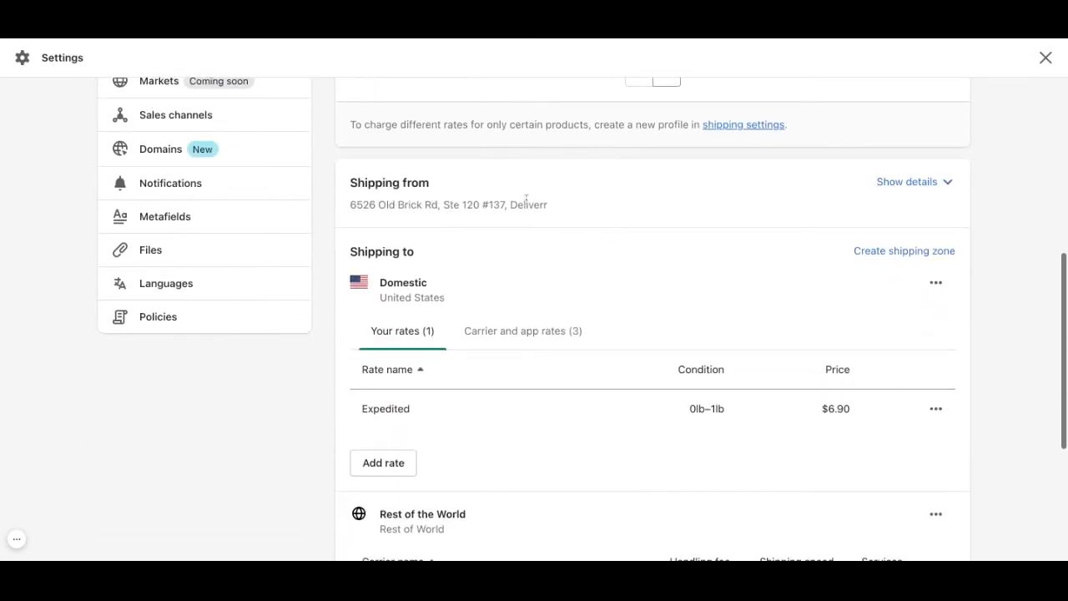
pyautogui.scroll(-3)
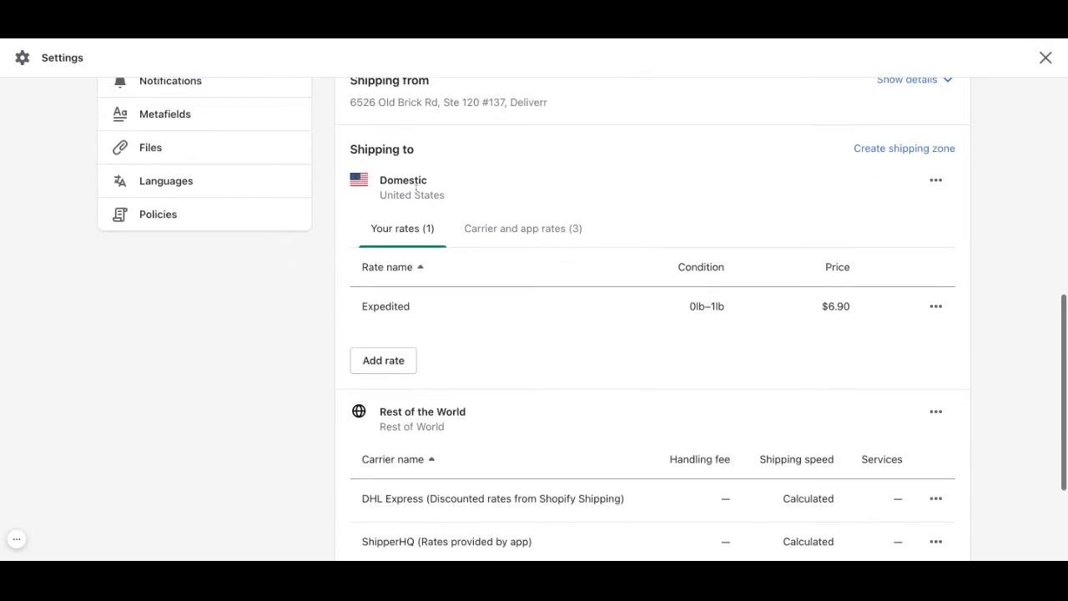
pyautogui.click(938, 182)
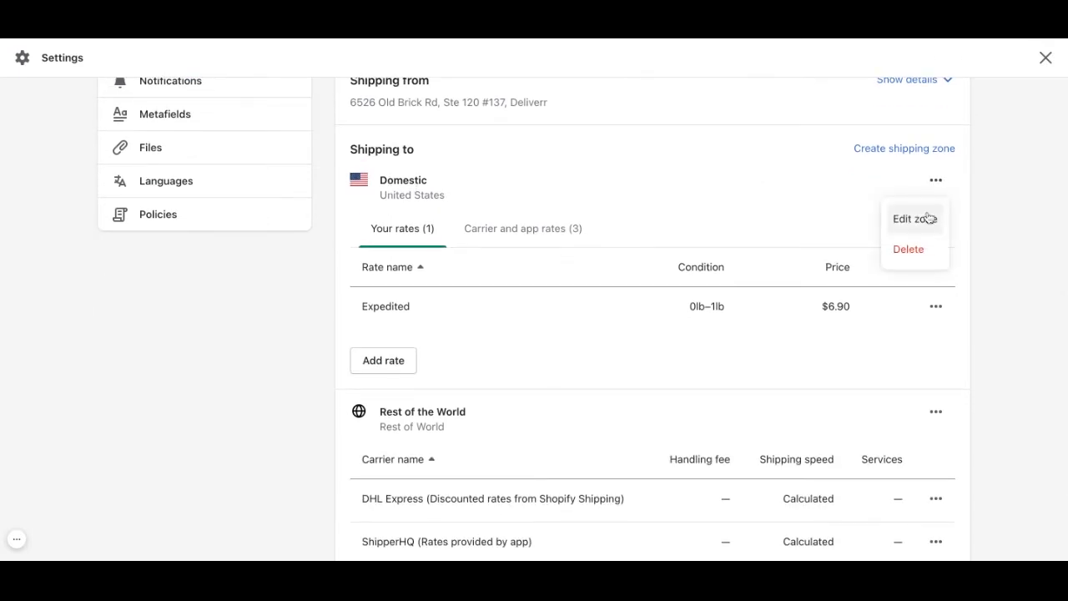
pyautogui.click(908, 219)
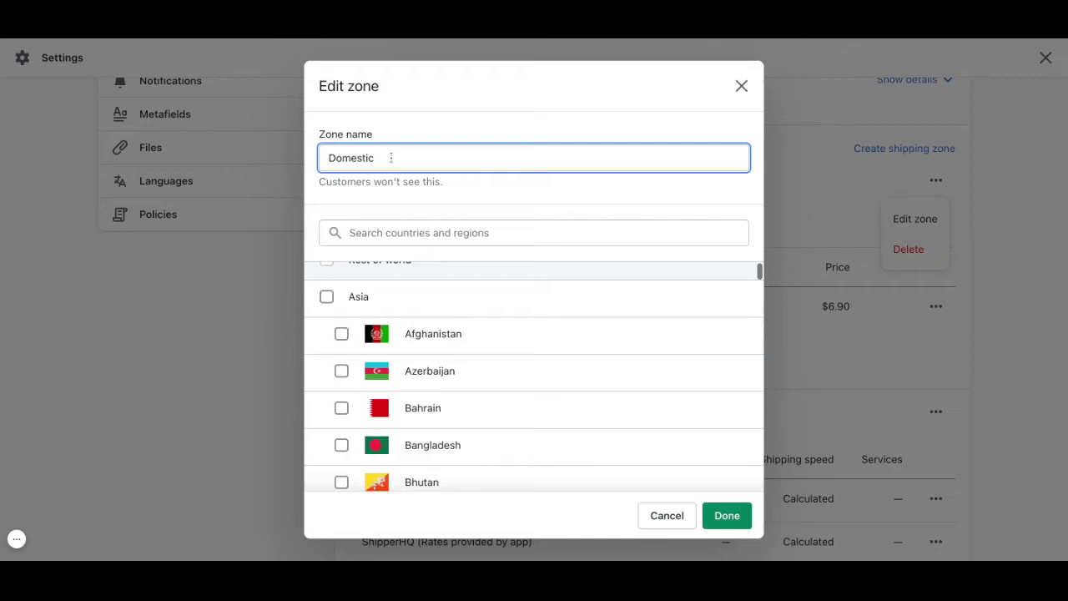
pyautogui.click(534, 233)
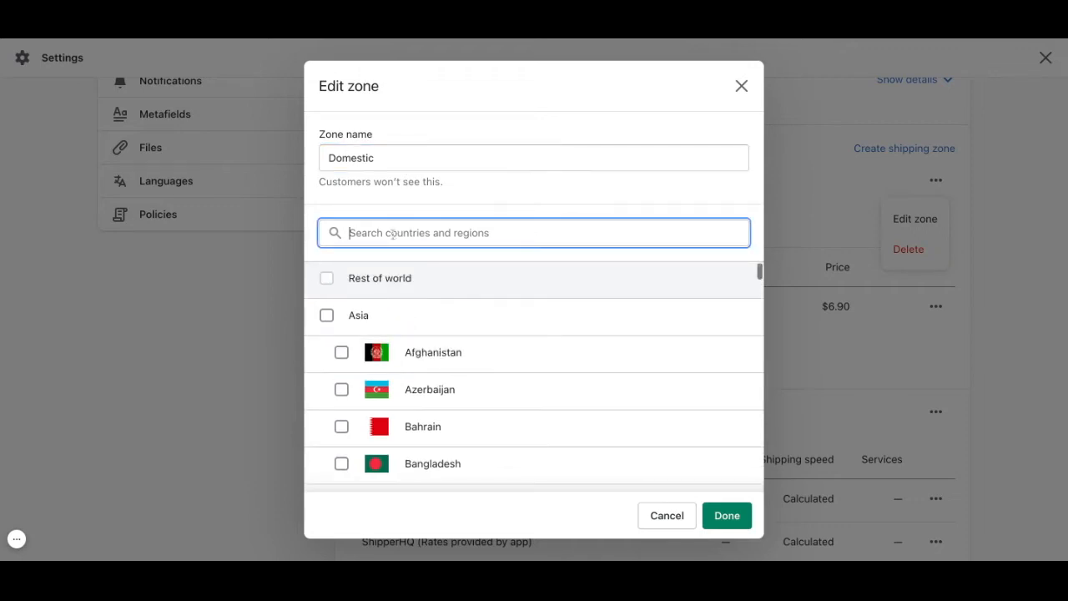
pyautogui.write('united')
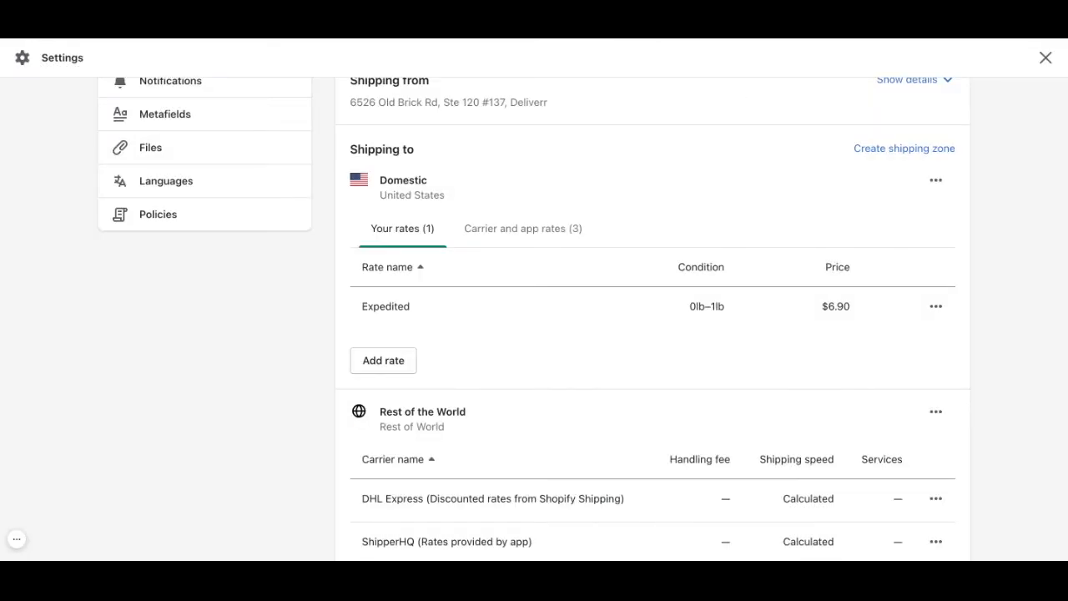
pyautogui.moveTo(397, 377)
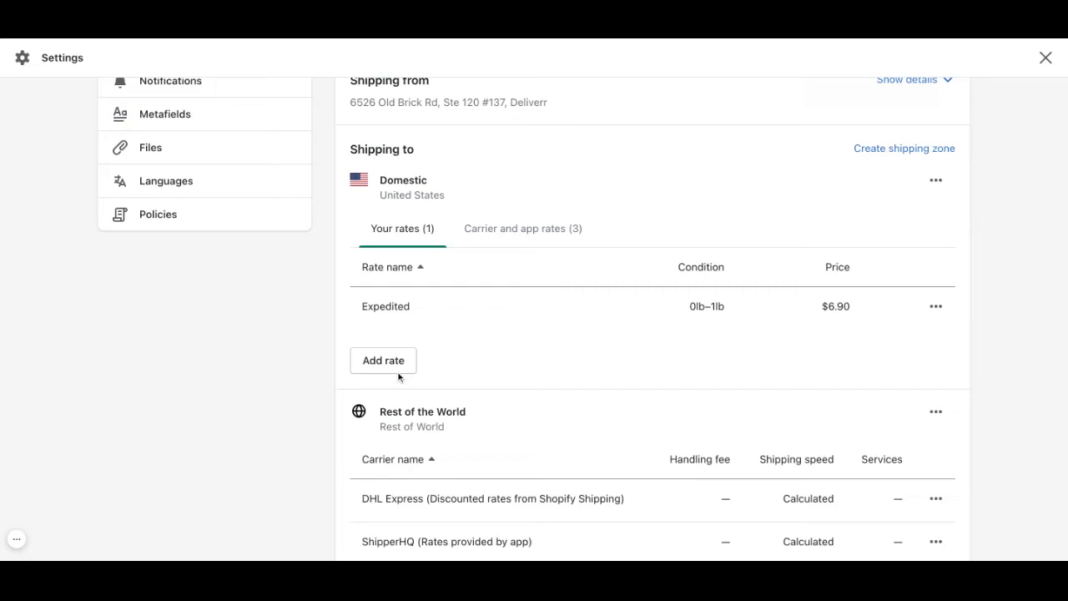
# Add a DHL Express carrier-calculated rate to the Domestic zone and confirm with Done
pyautogui.click(384, 361)
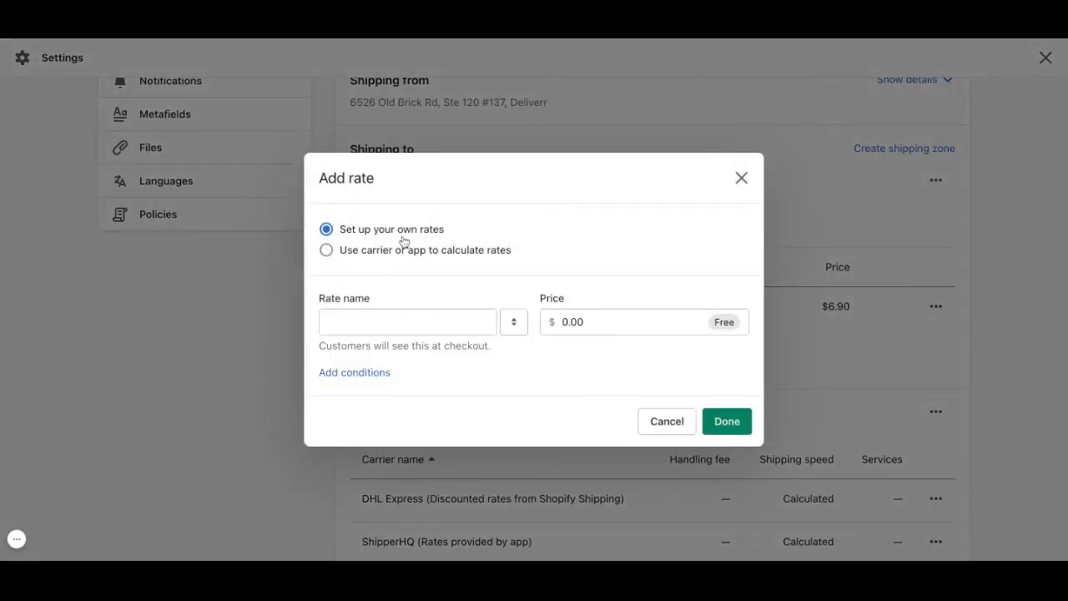
pyautogui.moveTo(418, 257)
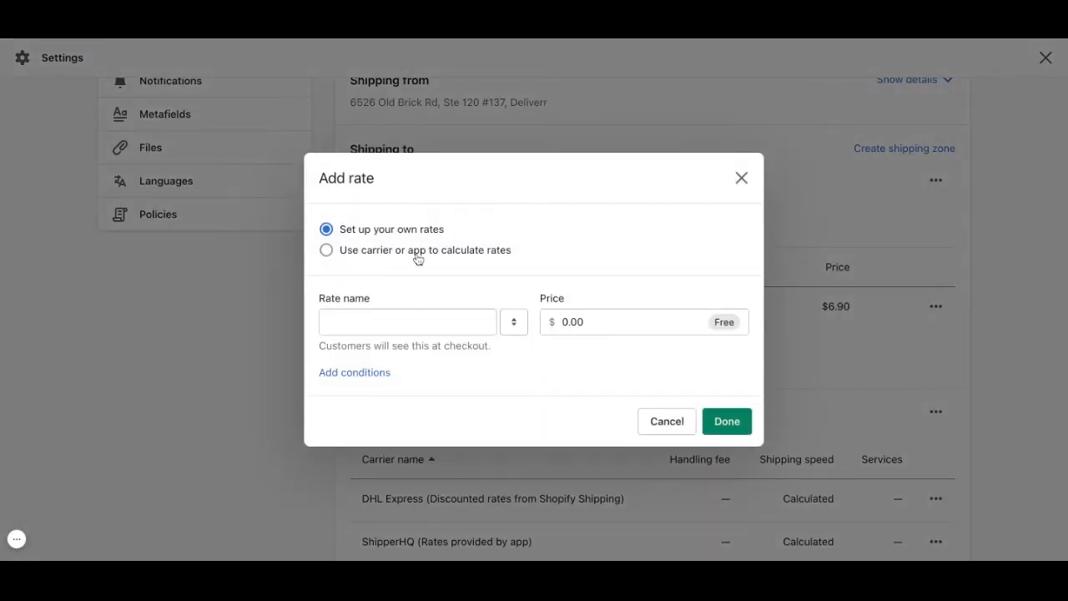
pyautogui.click(326, 251)
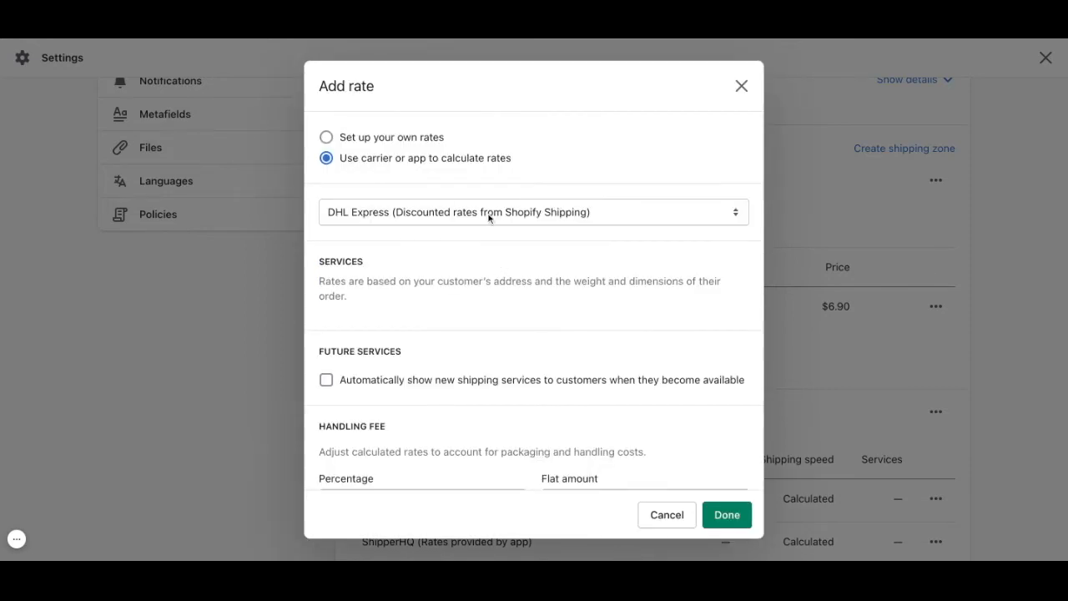
pyautogui.click(534, 212)
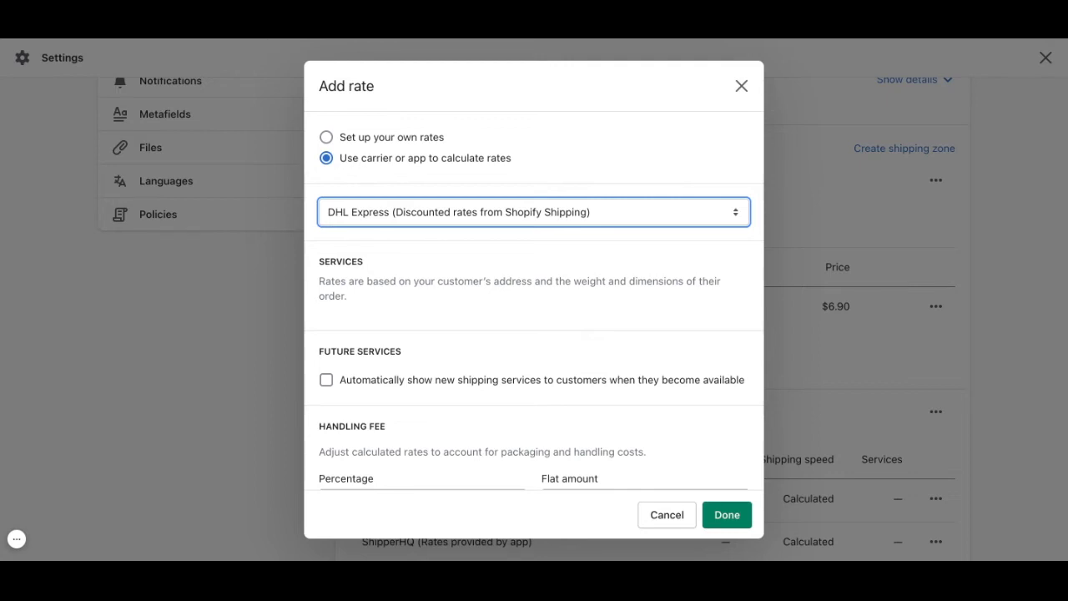
pyautogui.scroll(-3)
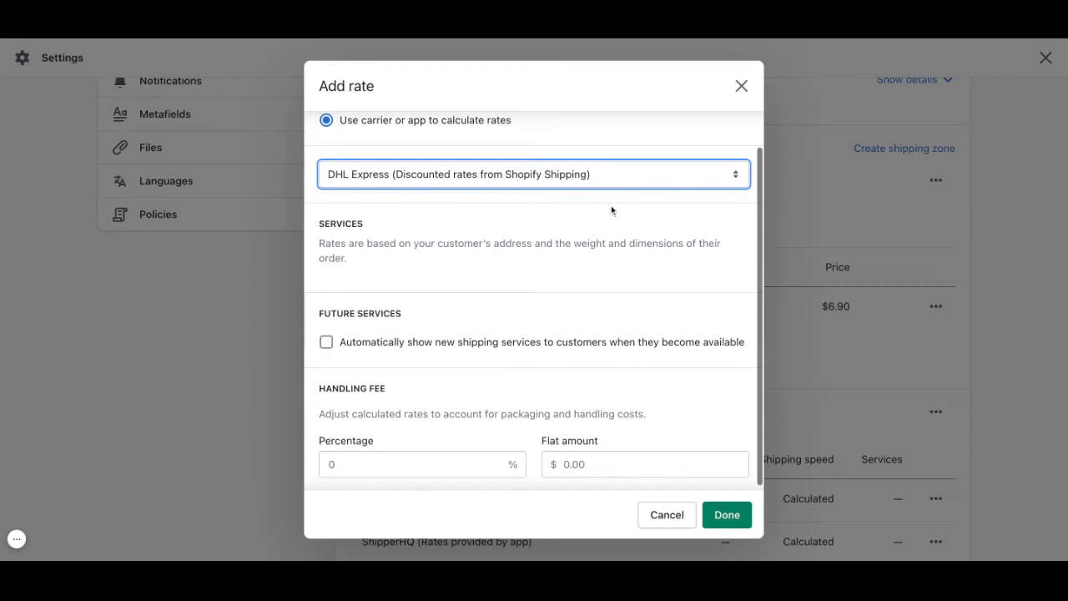
pyautogui.moveTo(374, 220)
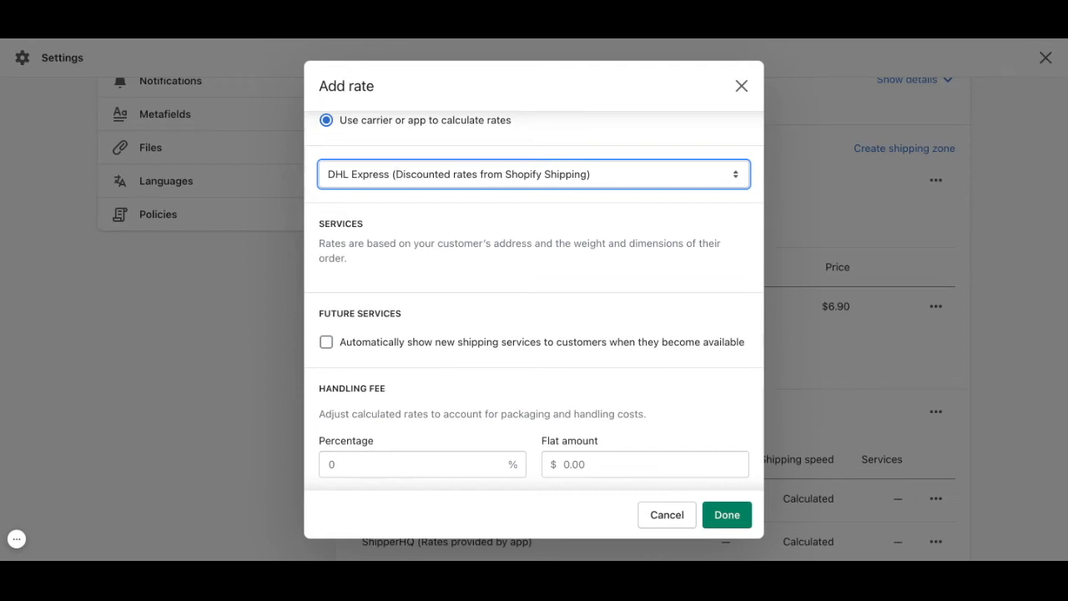
pyautogui.moveTo(471, 227)
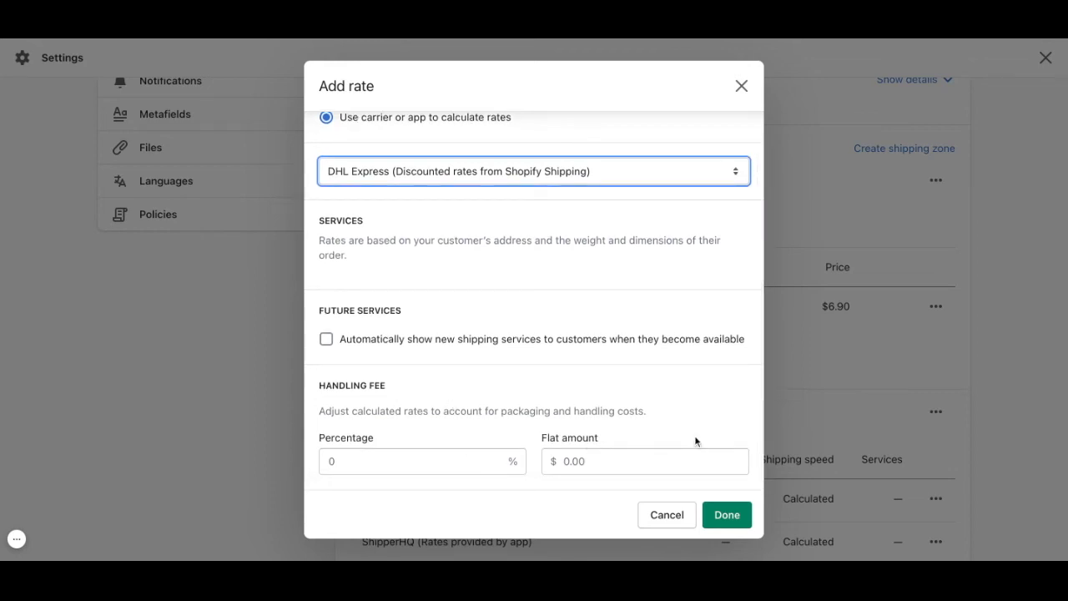
pyautogui.click(726, 514)
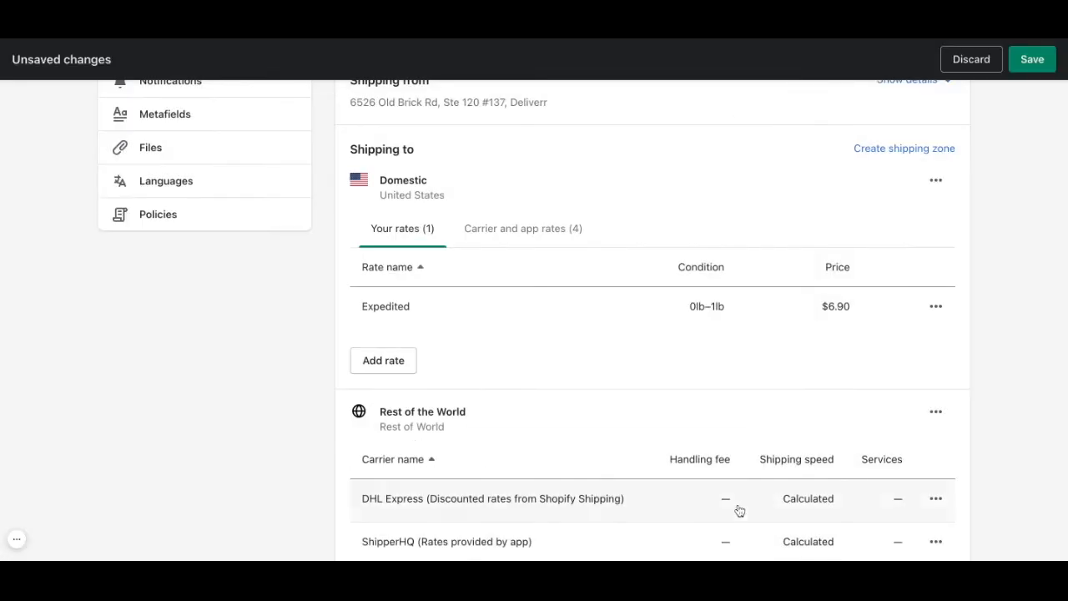
# Show 'Carrier and app rates (4)' for Domestic: DHL Express, ShipperHQ, UPS and USPS
pyautogui.scroll(-3)
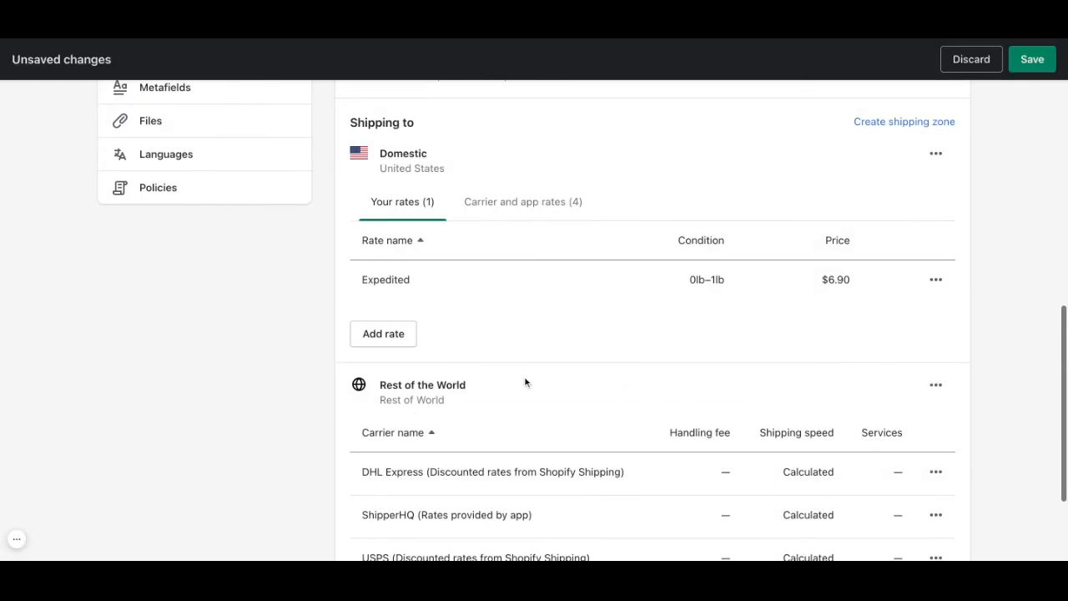
pyautogui.click(522, 201)
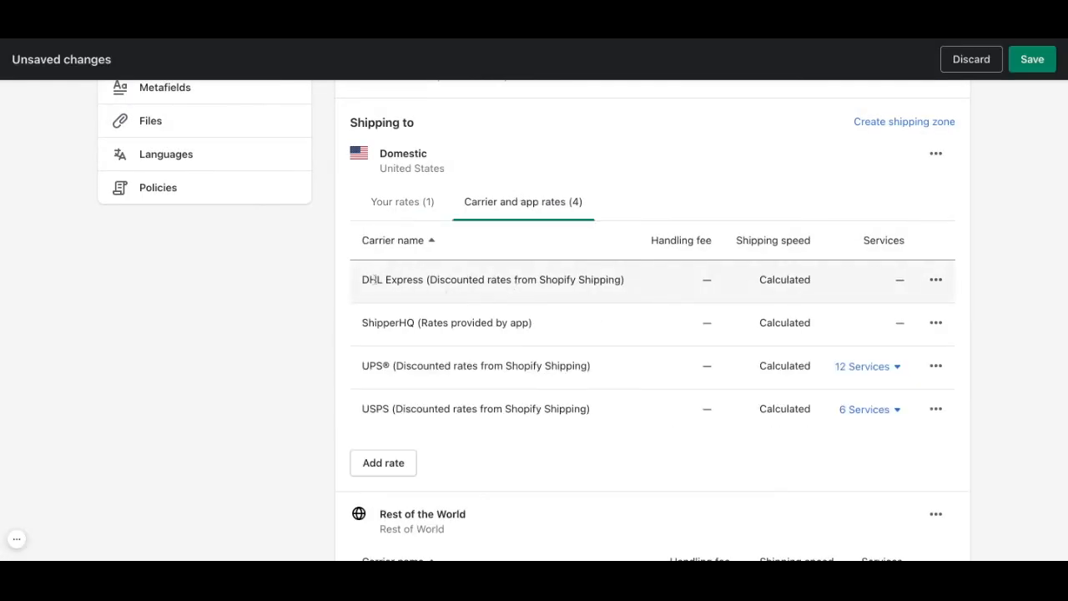
pyautogui.moveTo(922, 377)
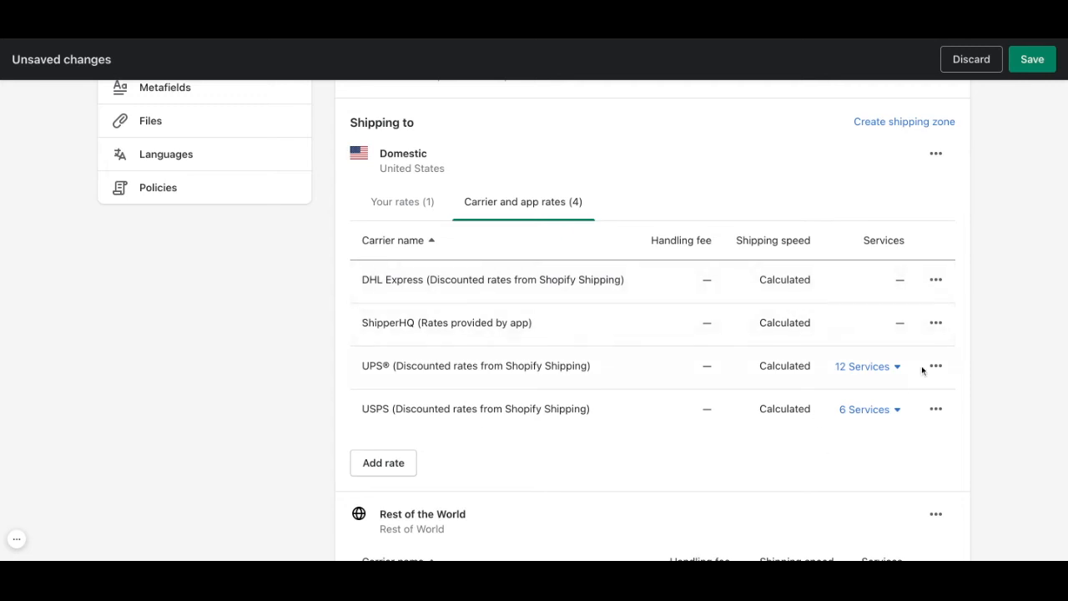
pyautogui.moveTo(950, 374)
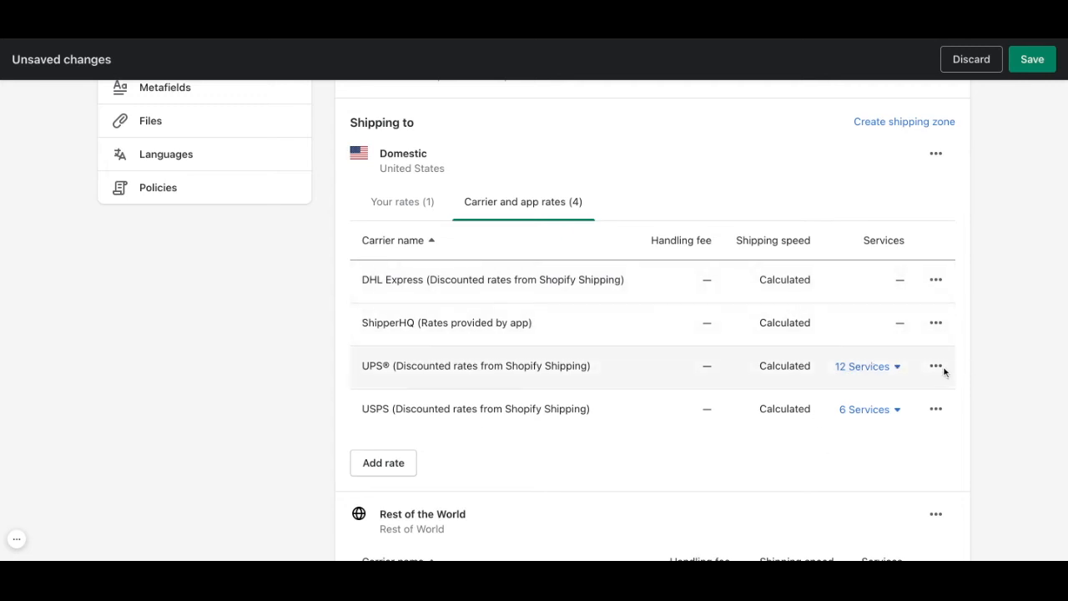
pyautogui.click(937, 365)
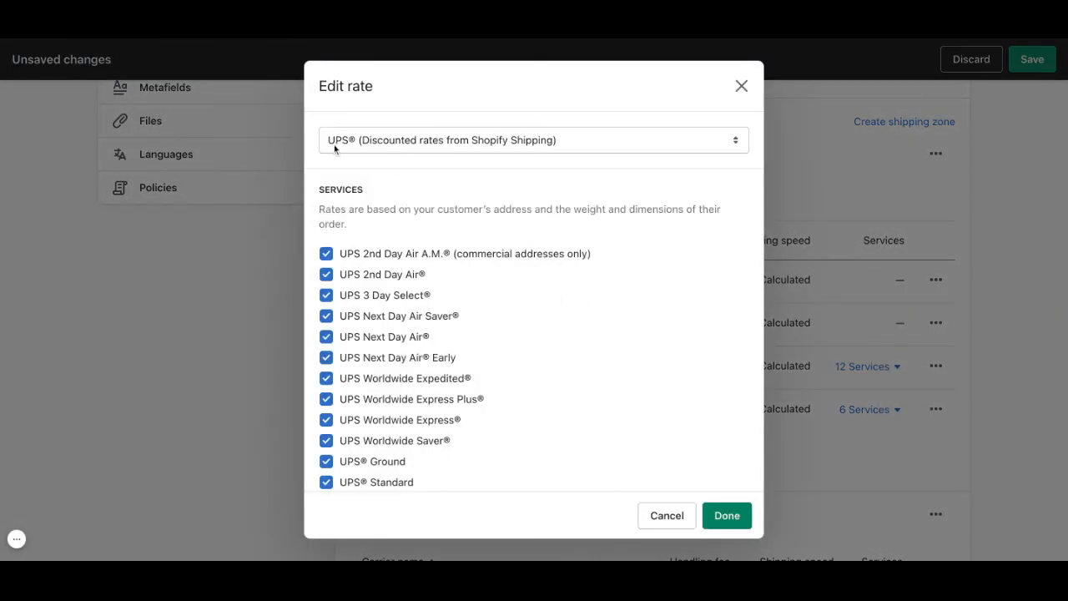
pyautogui.scroll(-3)
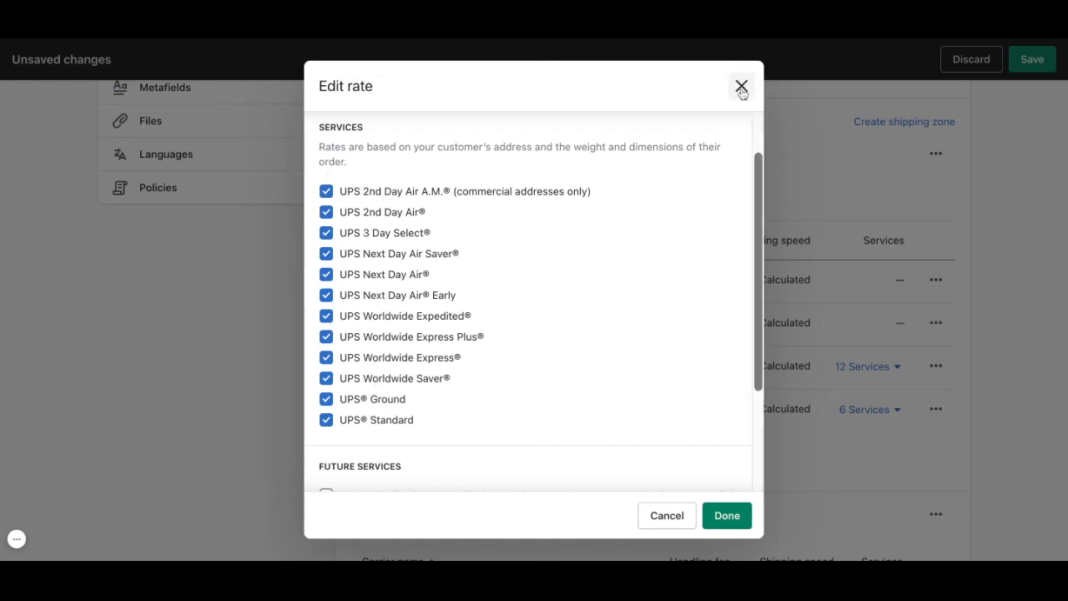
pyautogui.click(741, 87)
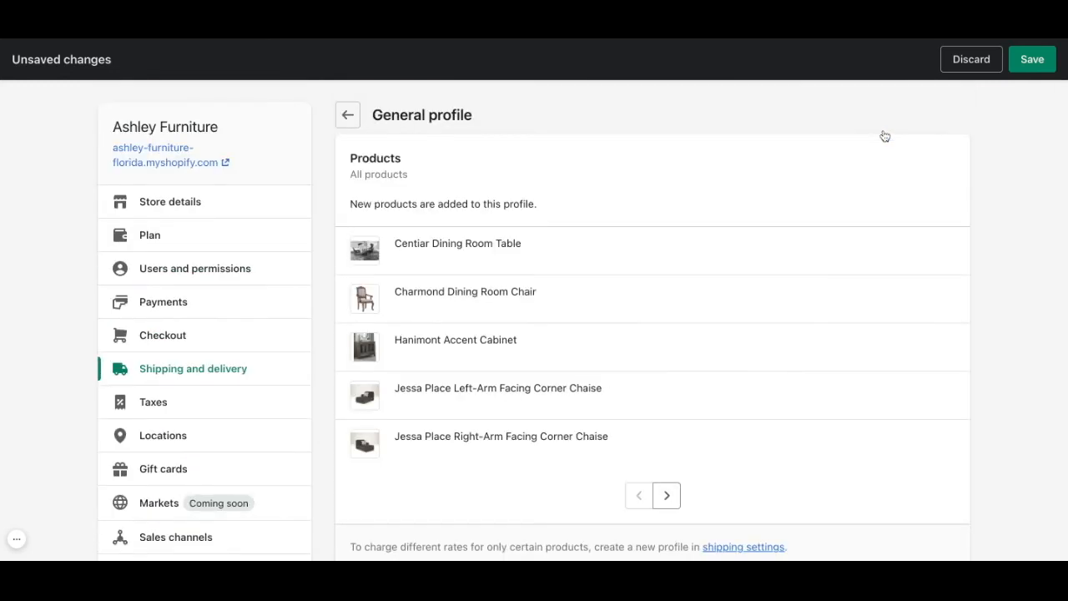